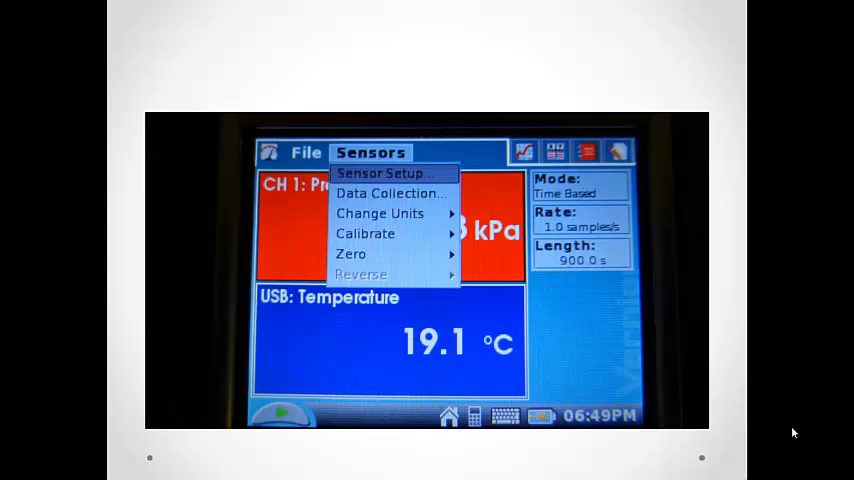
Open the LabQuest Sensors menu to reach the sensor setup options.
left_click(388, 192)
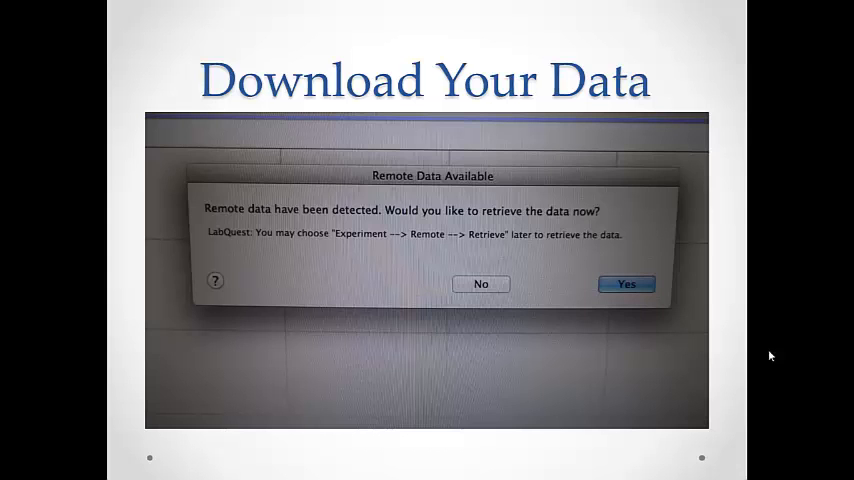
Confirm Yes in the Remote Data Available prompt to retrieve the LabQuest data.
left_click(624, 284)
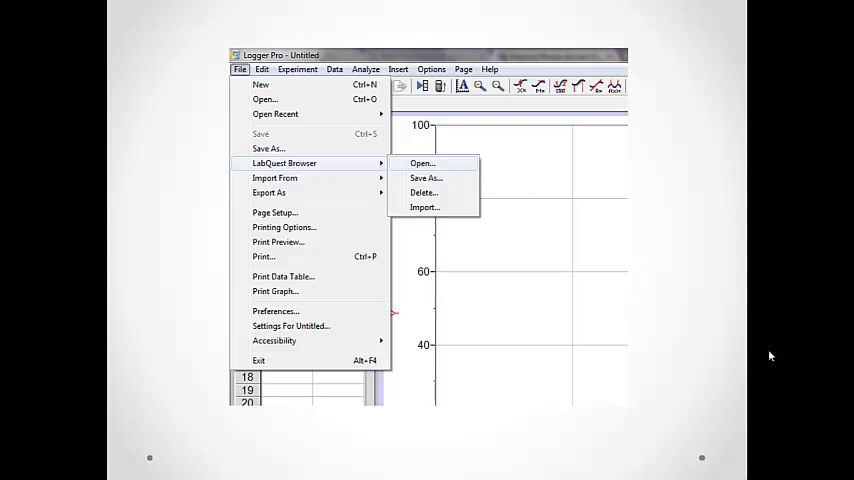
Open a .qmbl experiment from the LabQuest Browser, loading its altitude and pressure data.
left_click(420, 164)
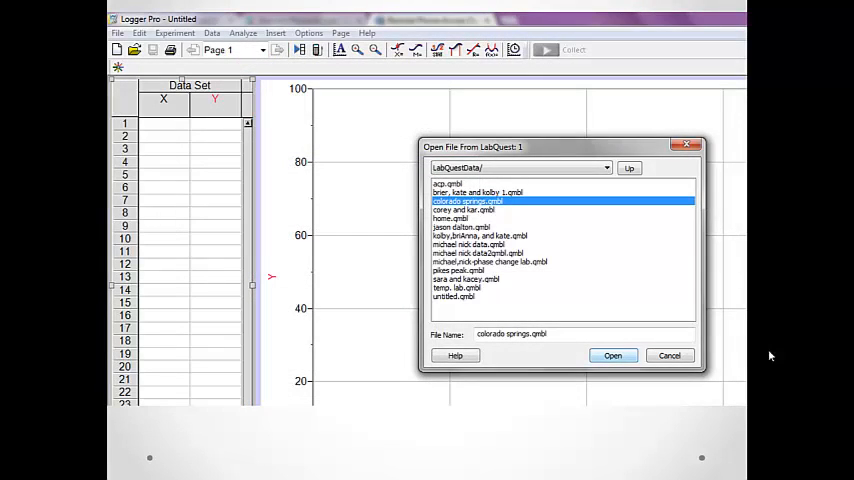
left_click(612, 356)
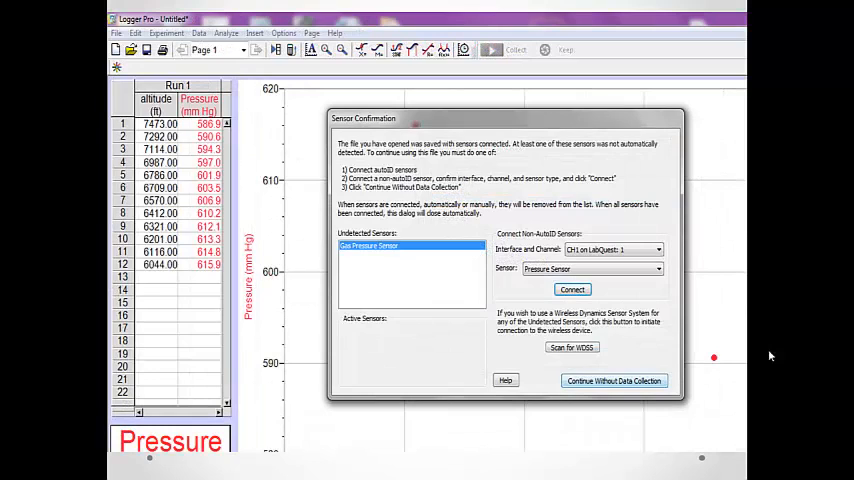